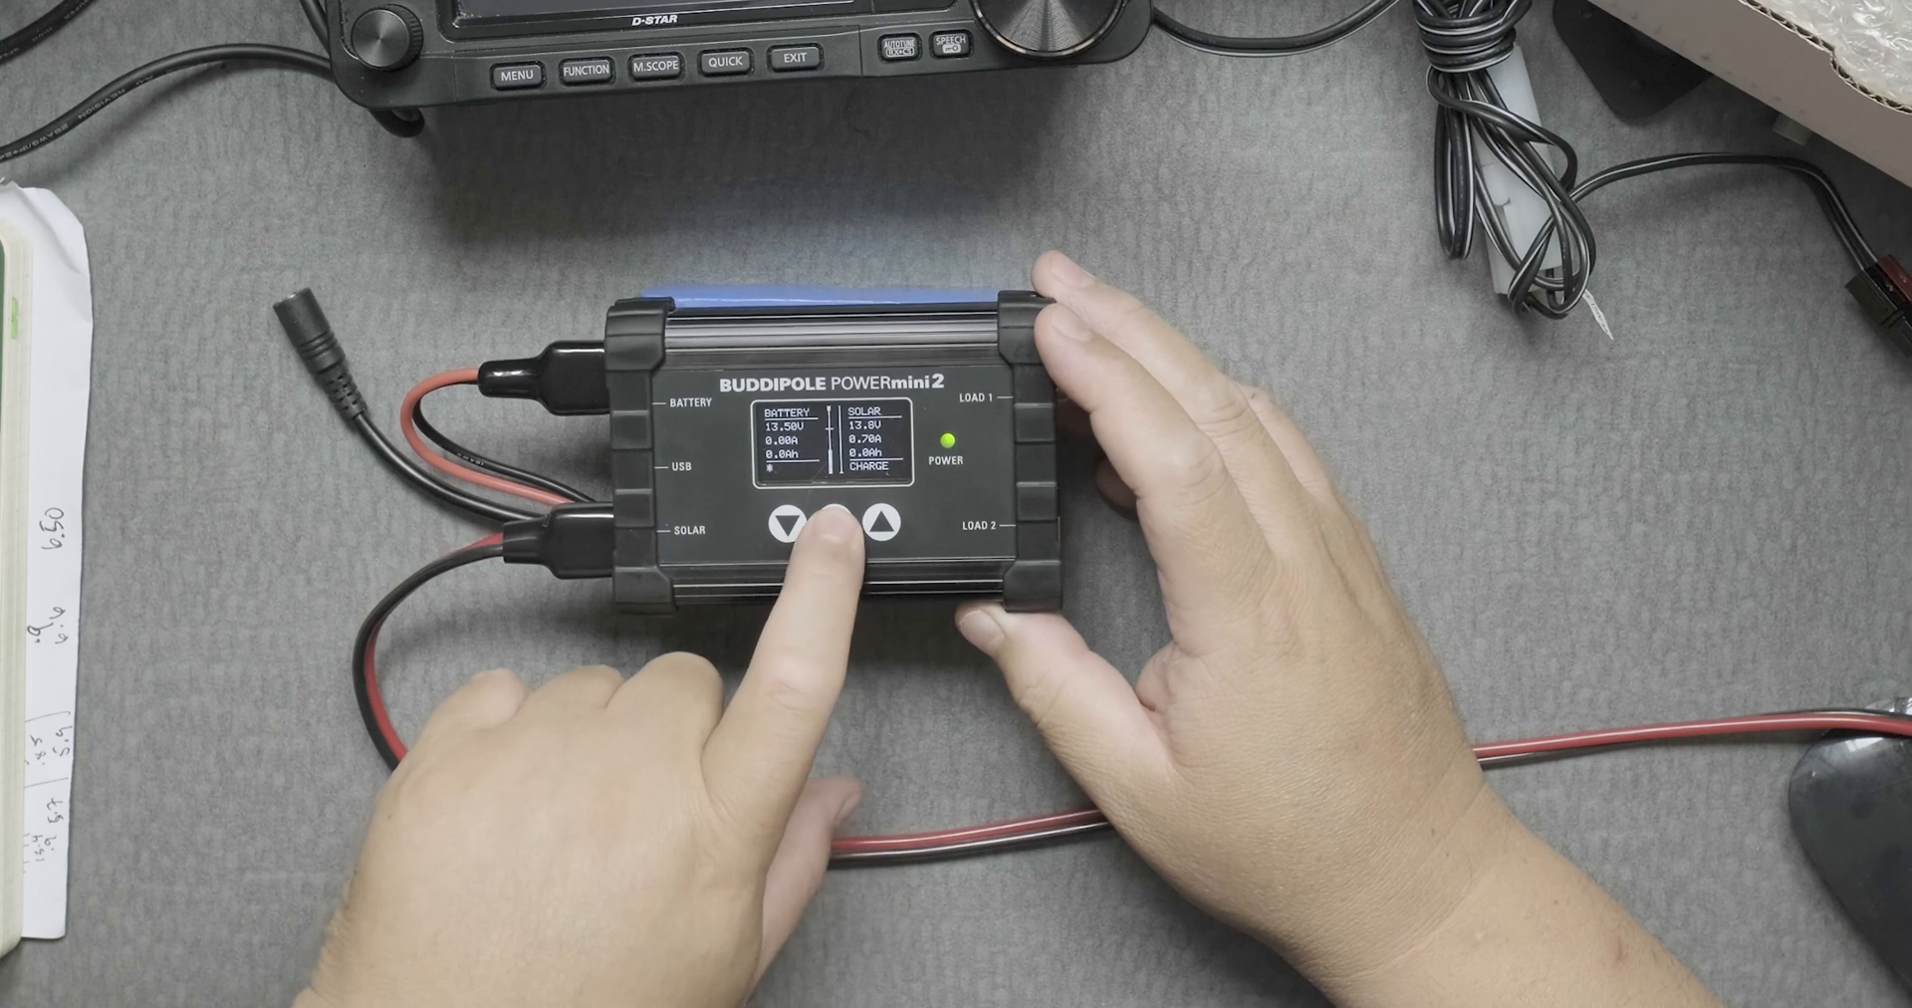
# - Select into the battery settings menu showing LiFePO4, 14.4 V charge, 11.0/11.5 V trip/reset
pyautogui.click(831, 527)
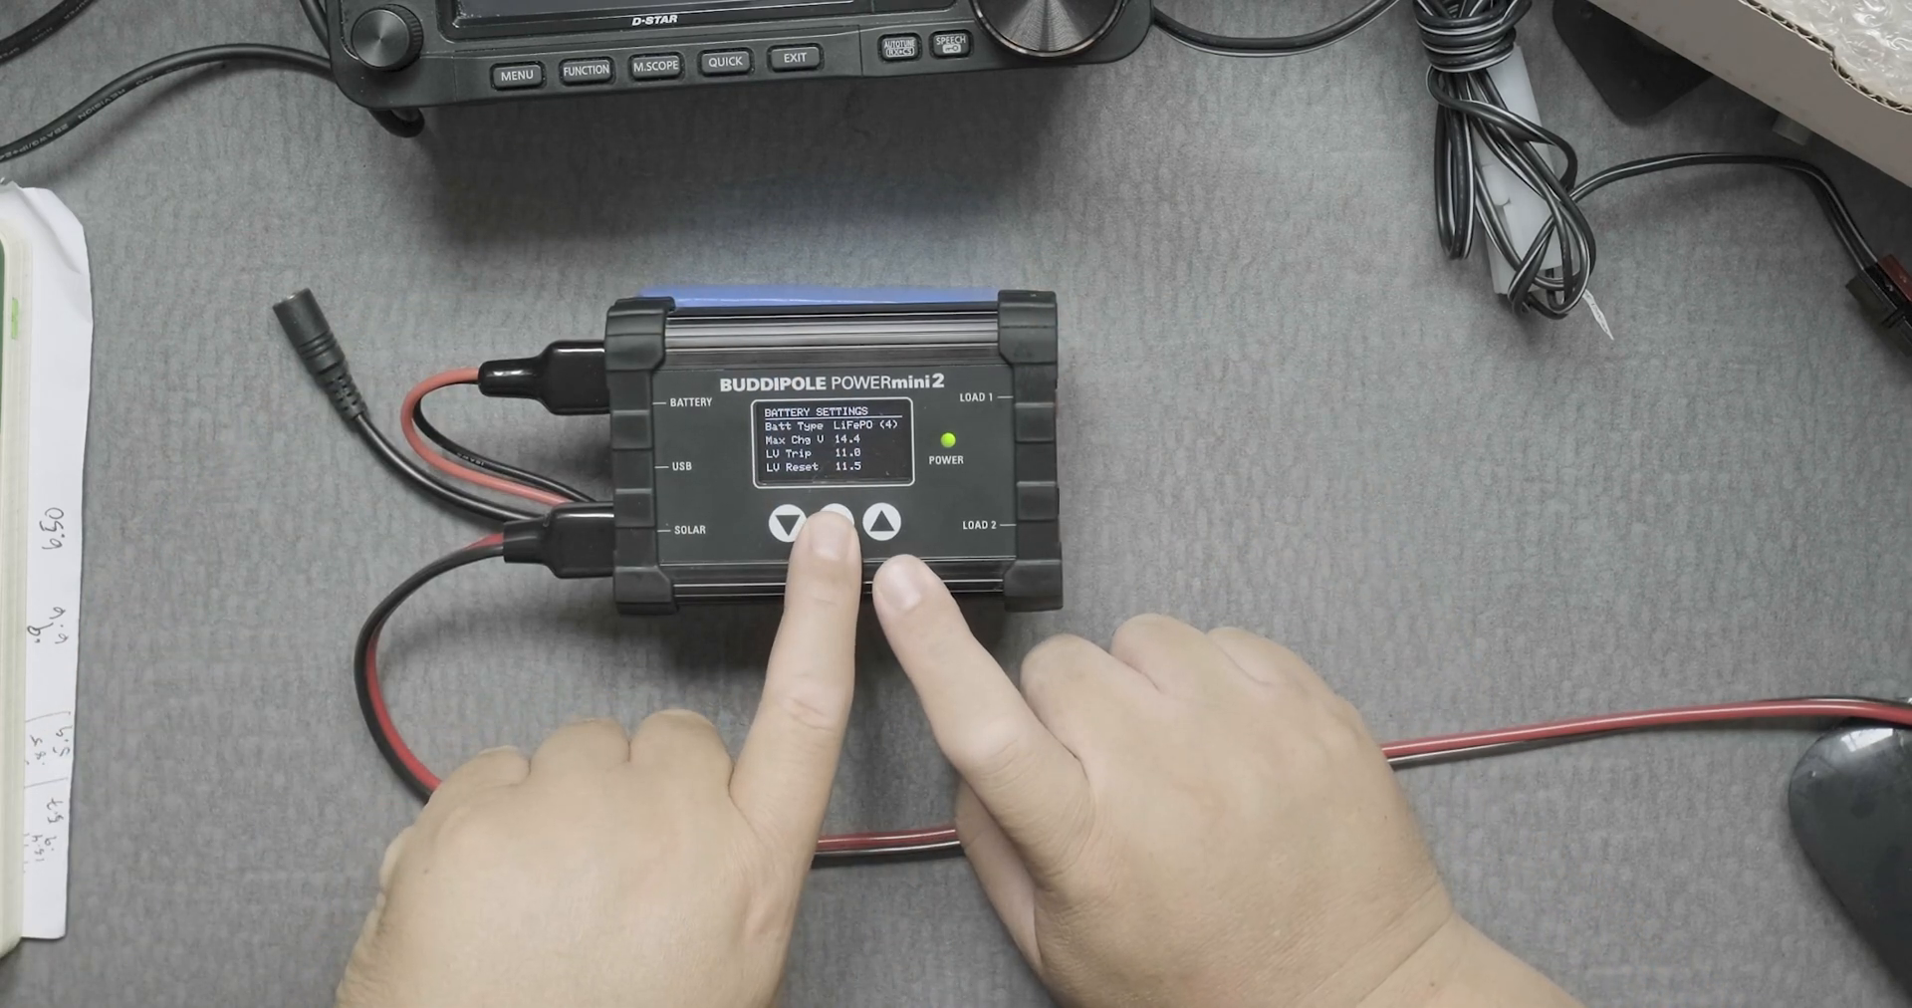
# - Cycle battery type through Lead Acid and Li Polymer, returning to LiFePO4
pyautogui.click(839, 522)
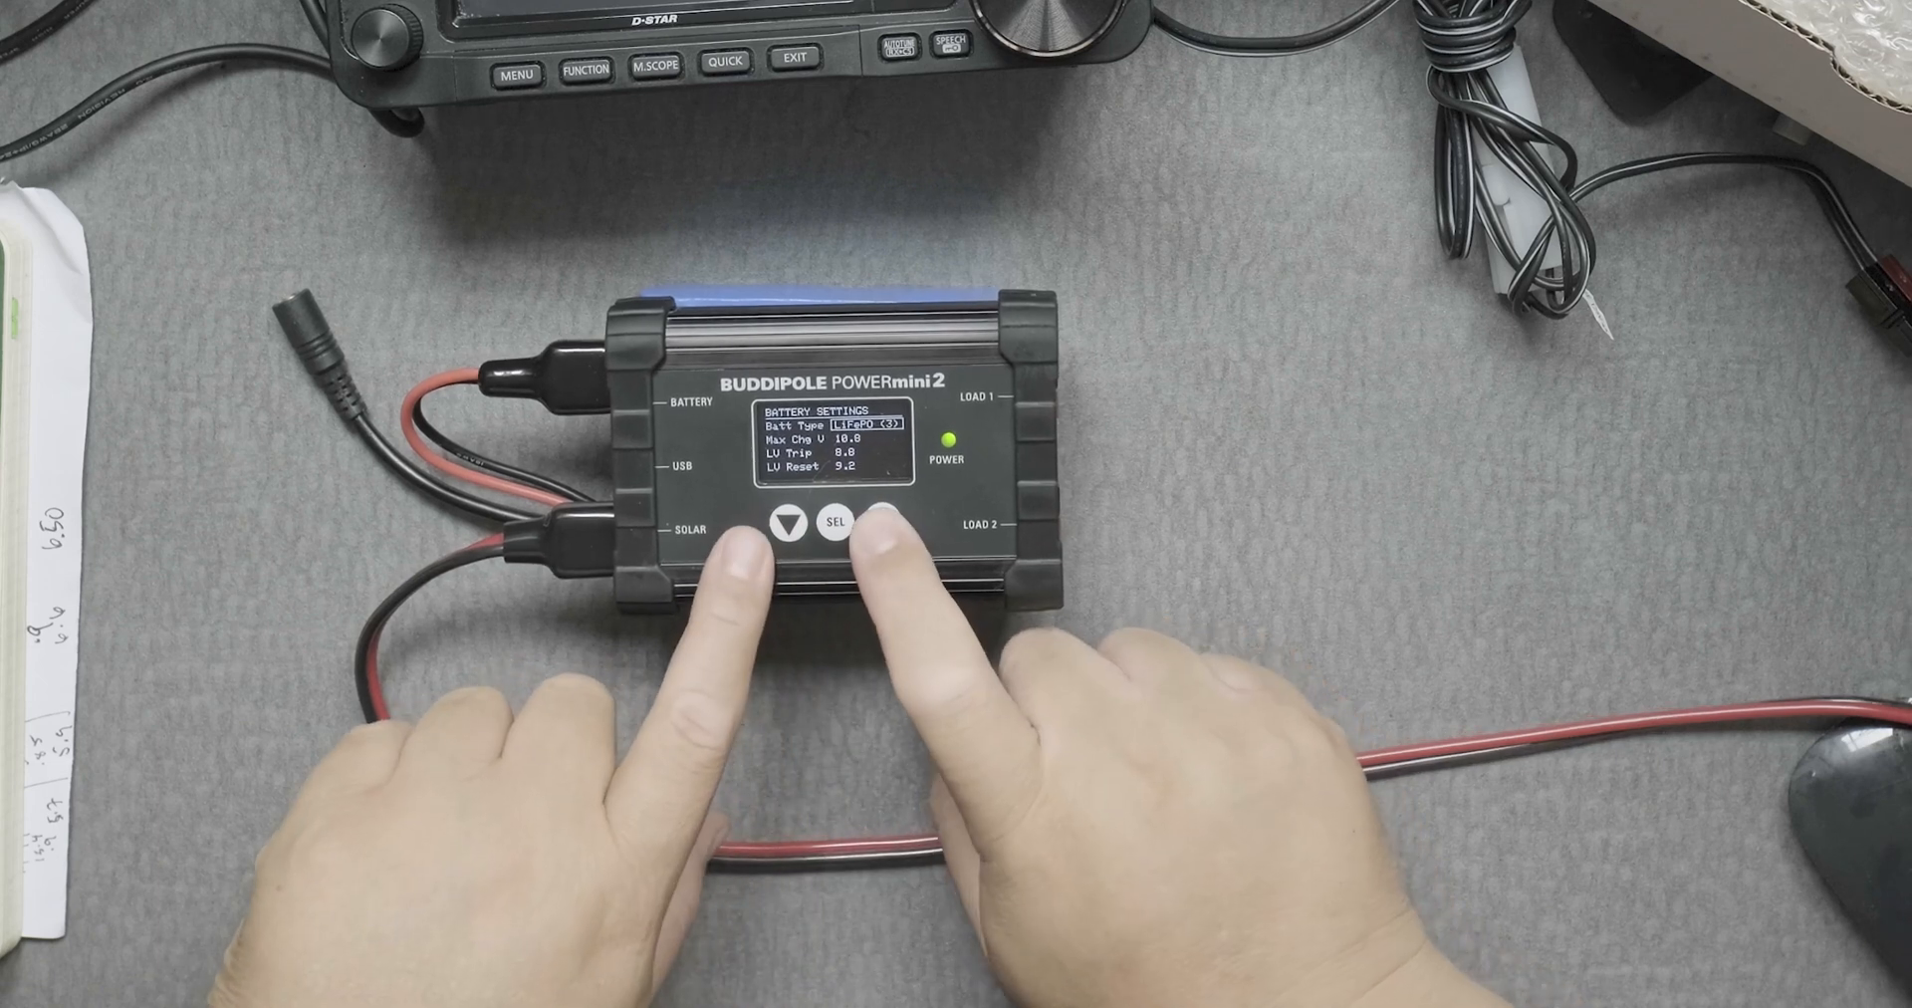
pyautogui.click(880, 524)
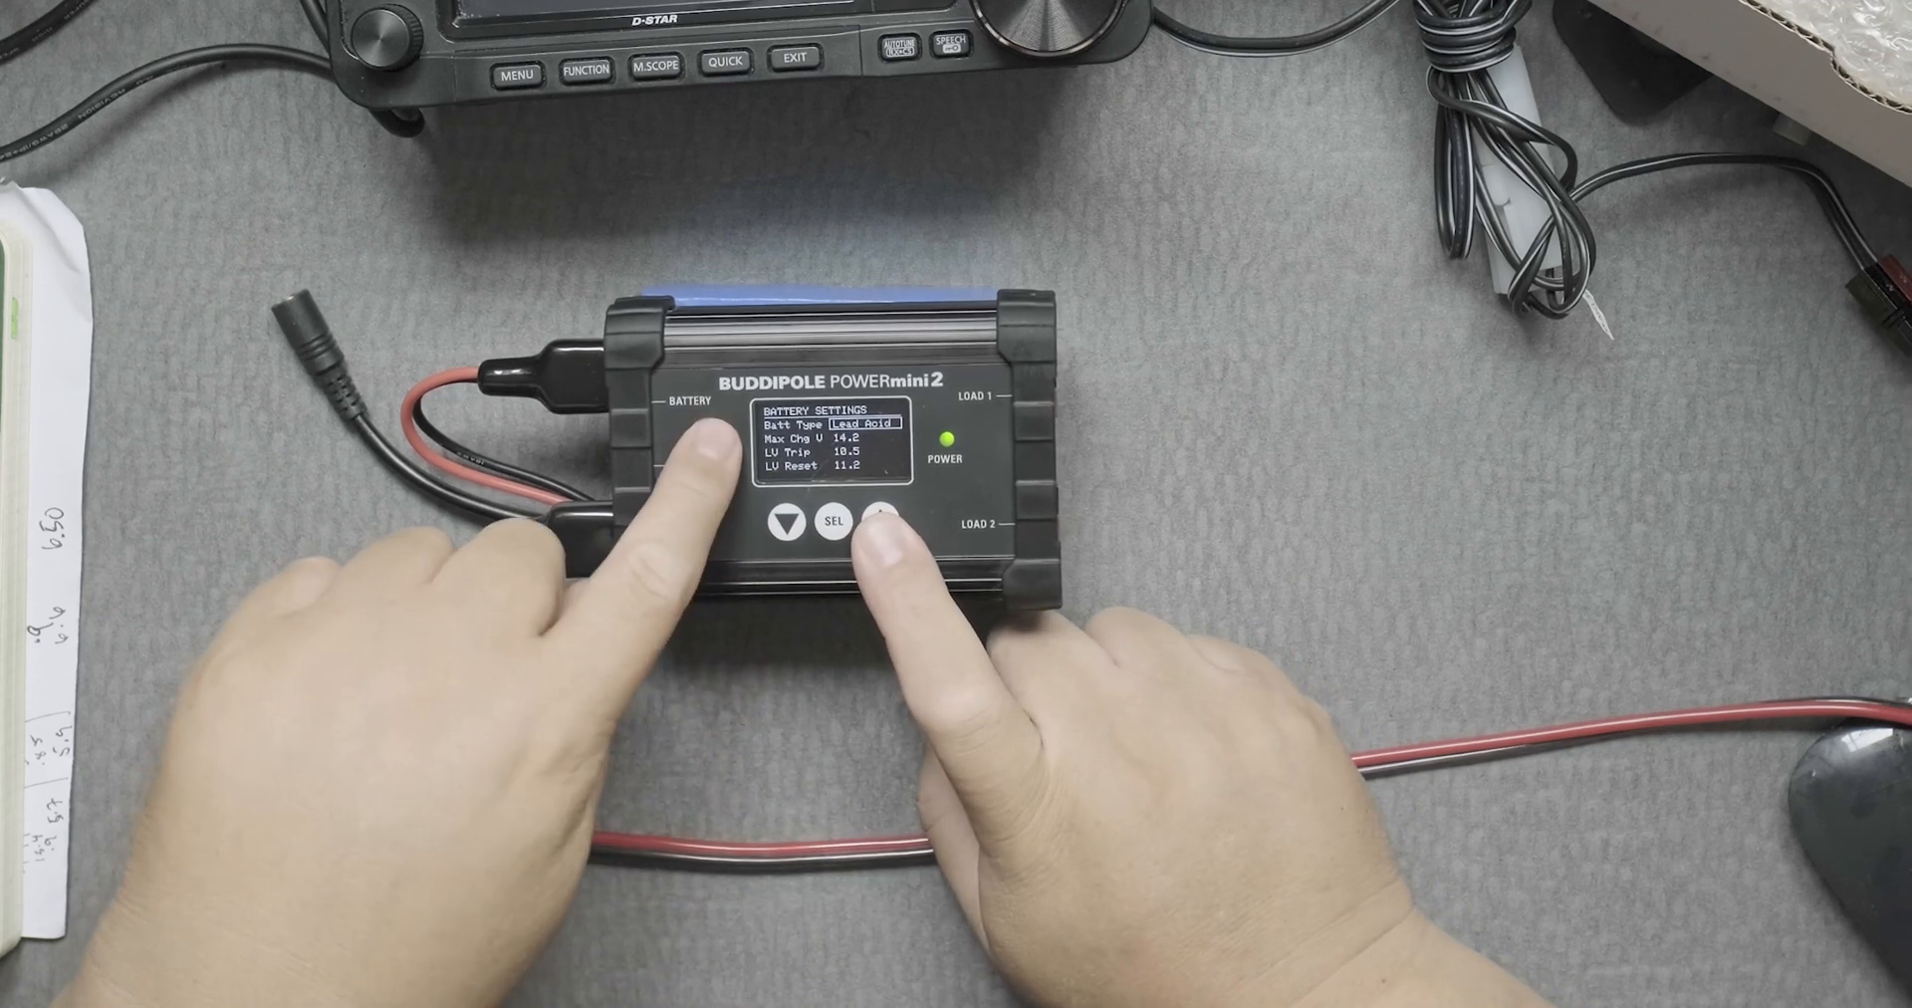
pyautogui.click(875, 525)
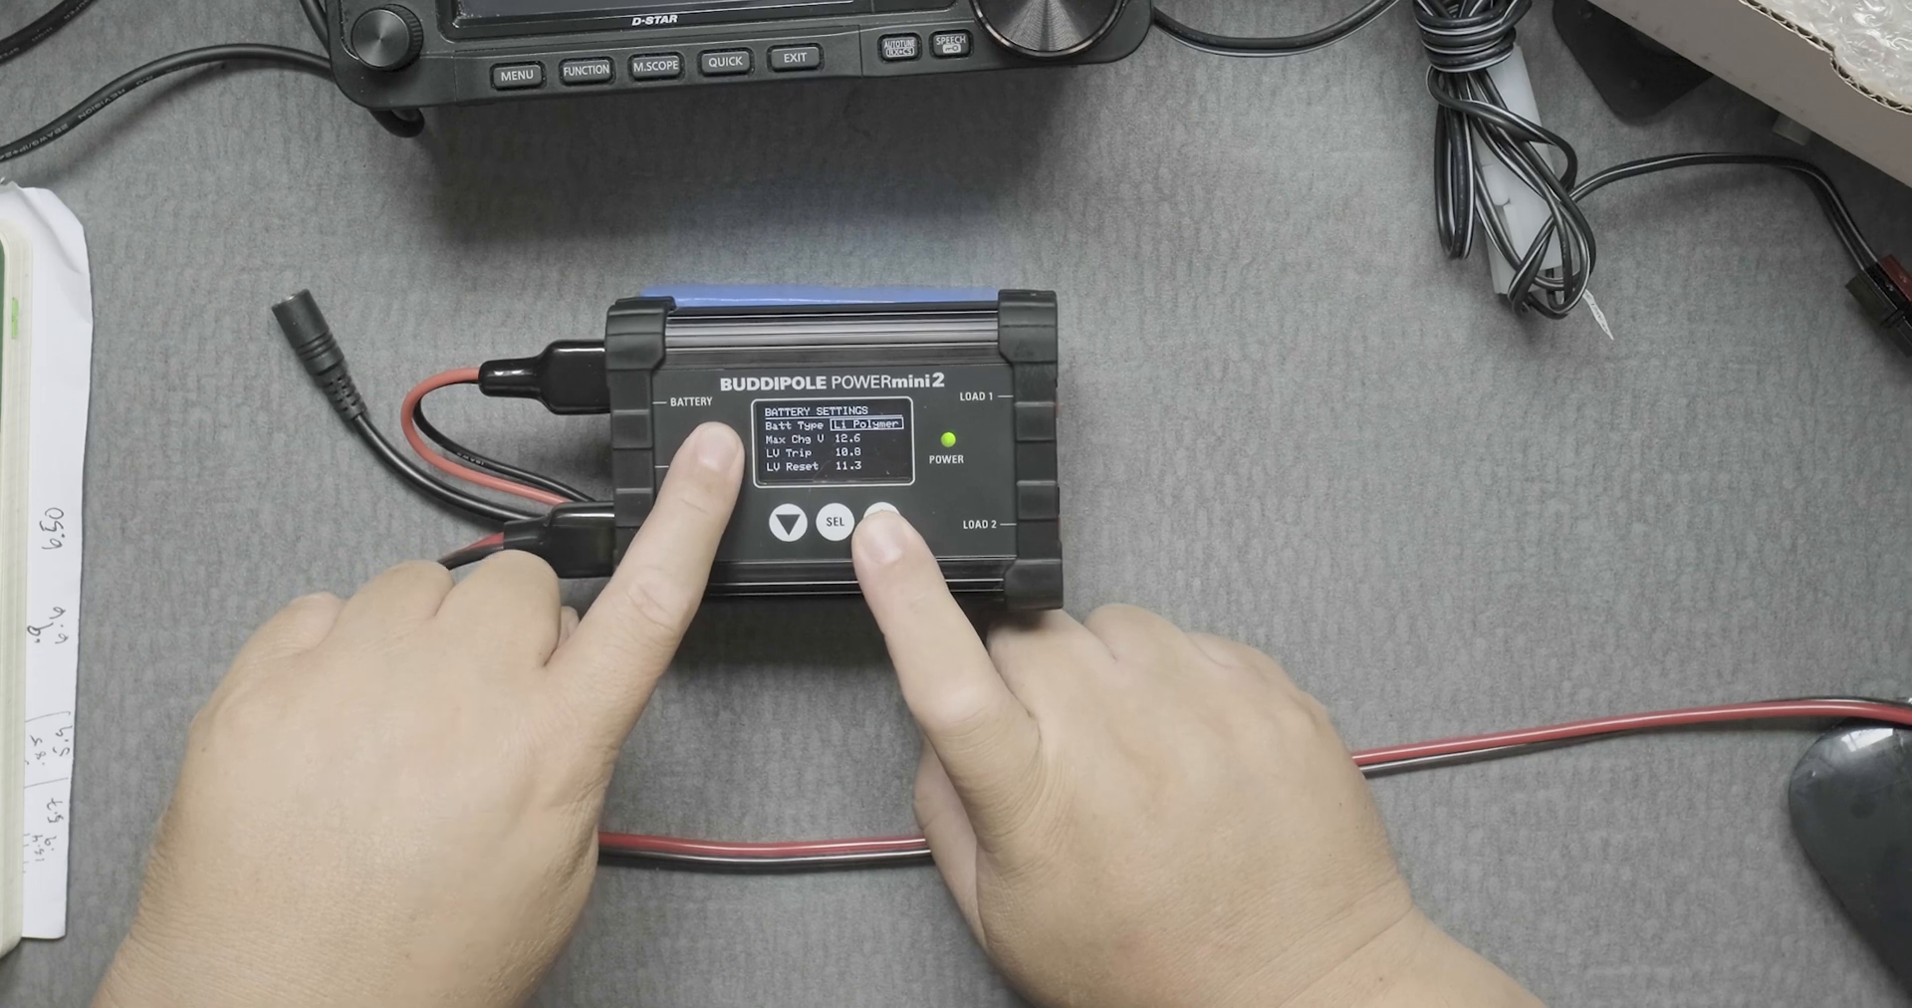
pyautogui.click(787, 525)
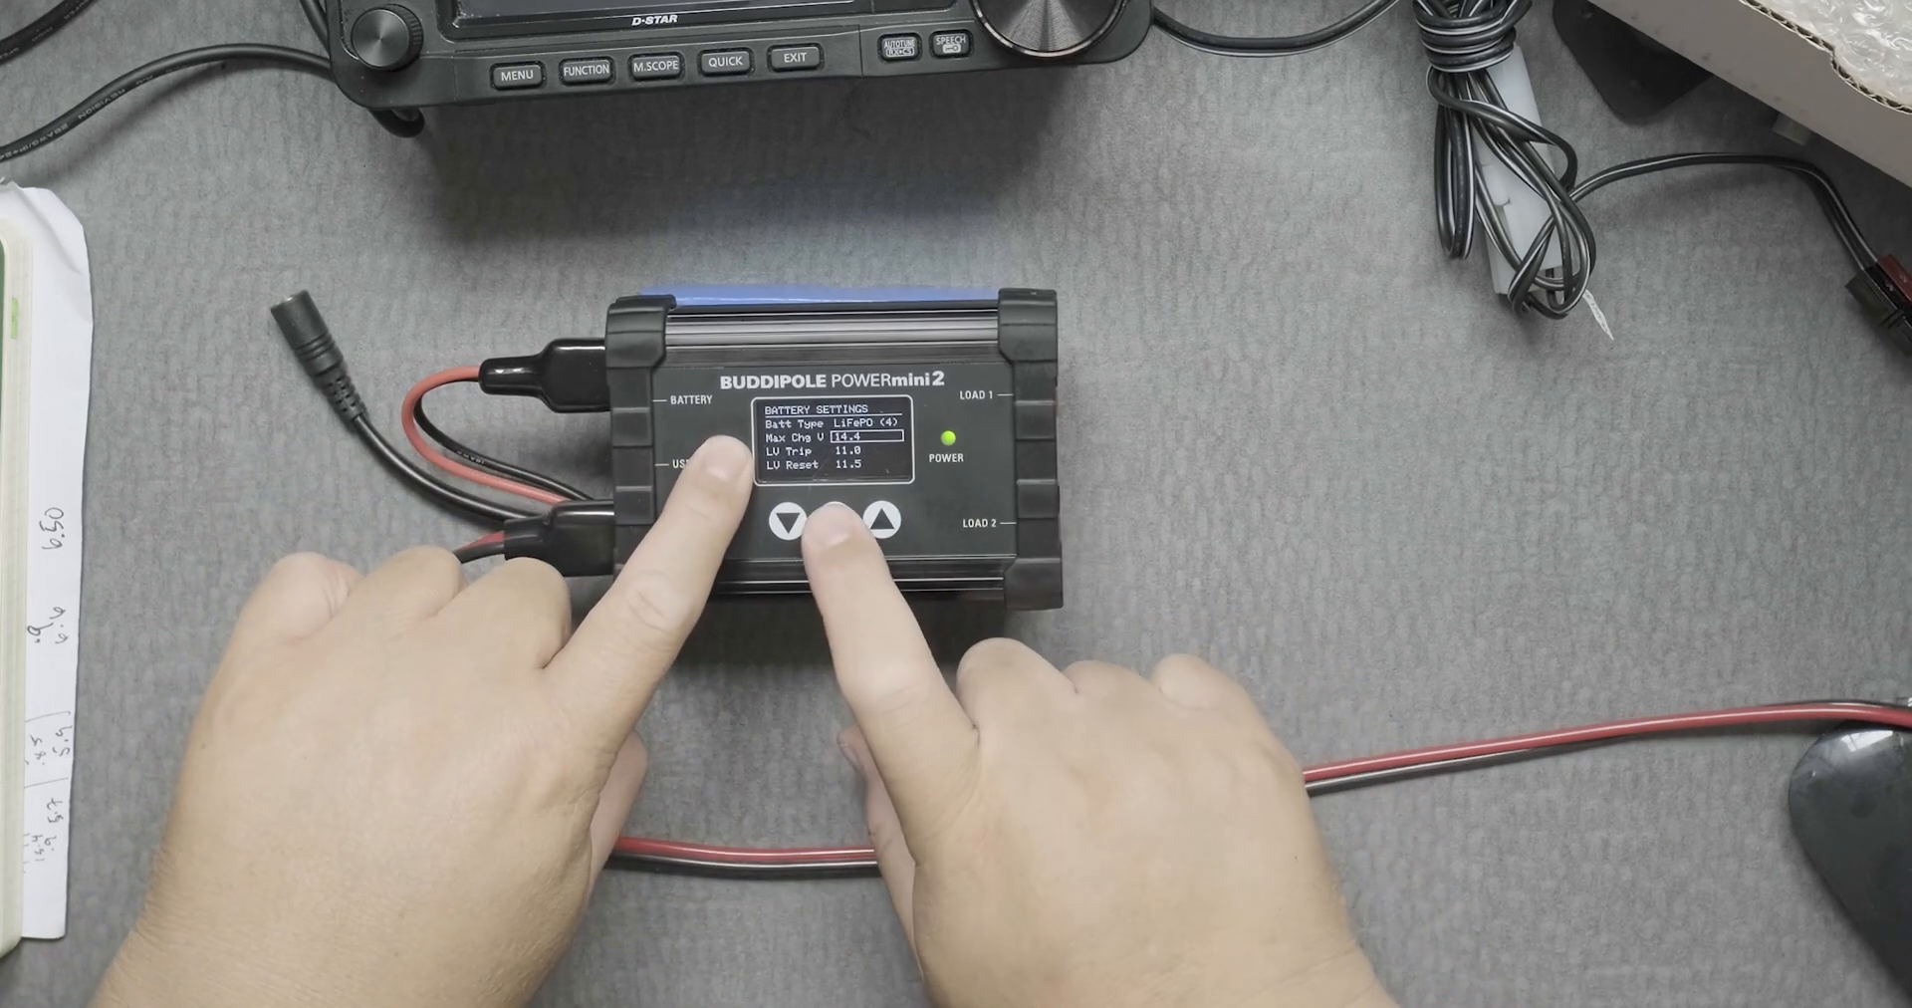
# - Review and keep max charge voltage 14.4 V and low-voltage trip 11.0 V
pyautogui.click(830, 522)
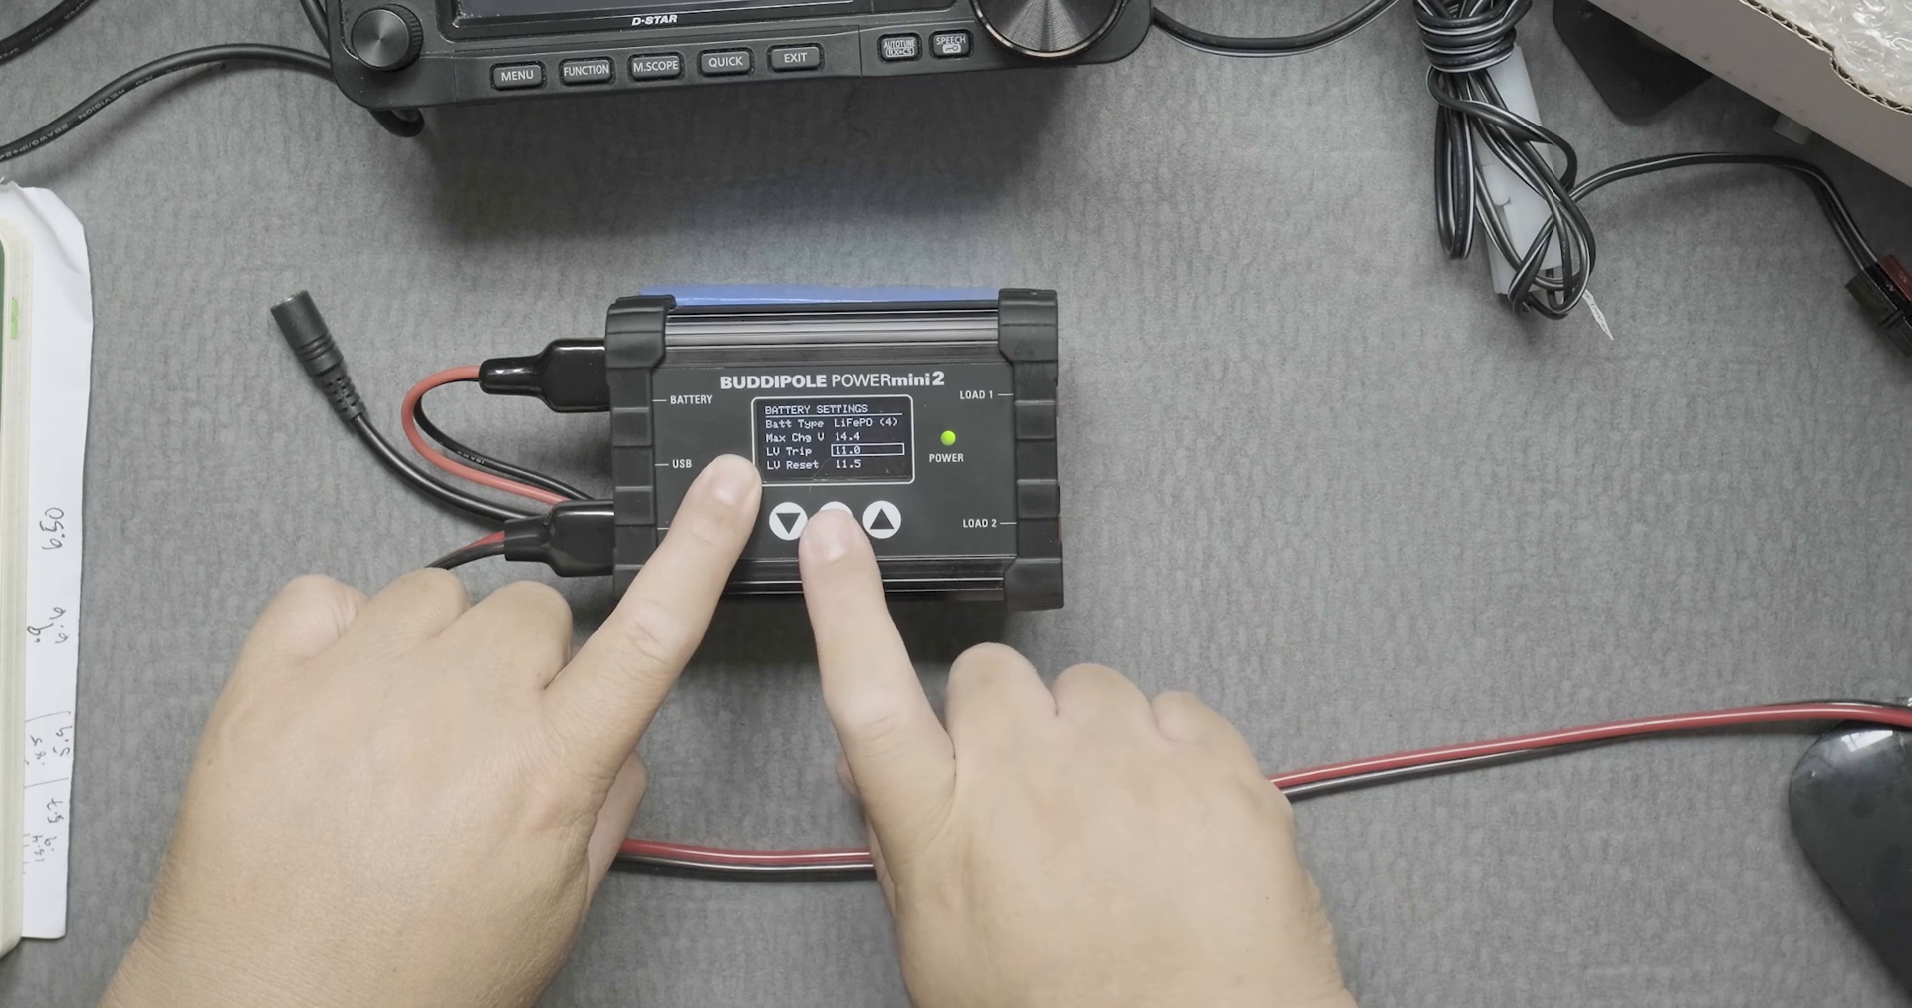
pyautogui.click(835, 522)
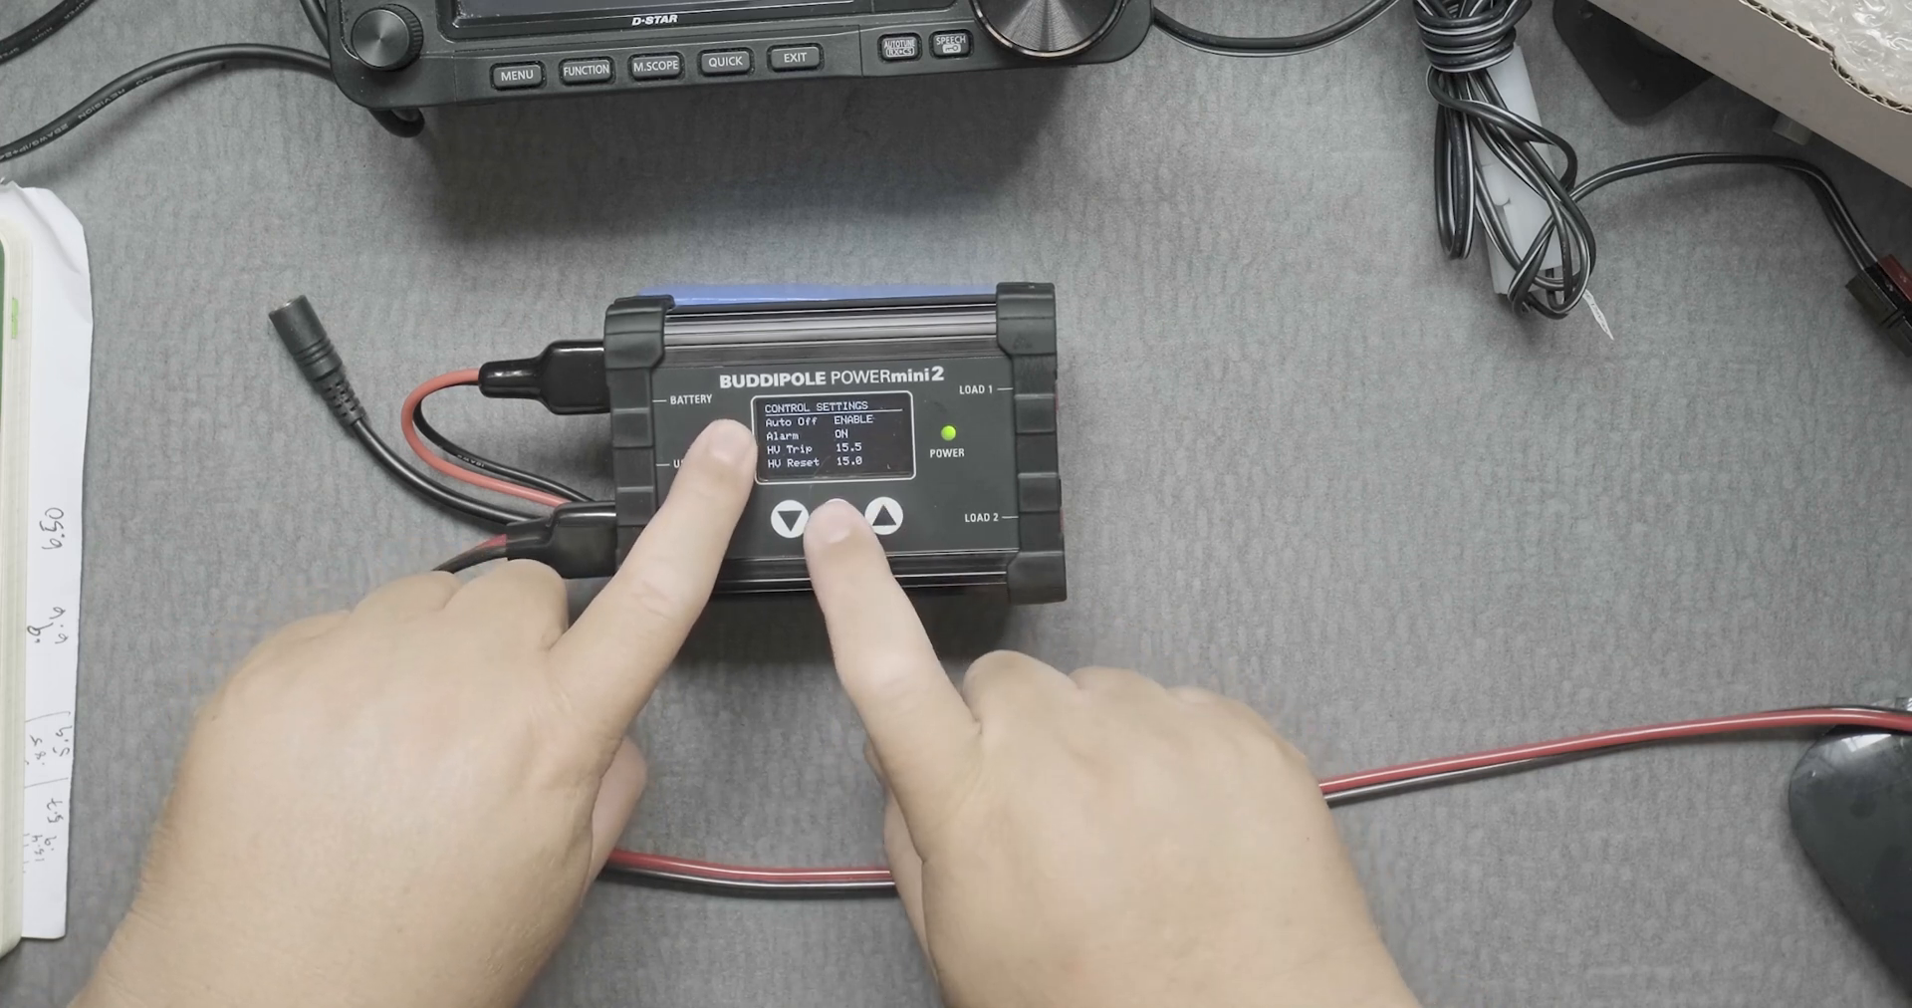
# - Step through control settings to the 15.5 V high-voltage trip value
pyautogui.click(833, 520)
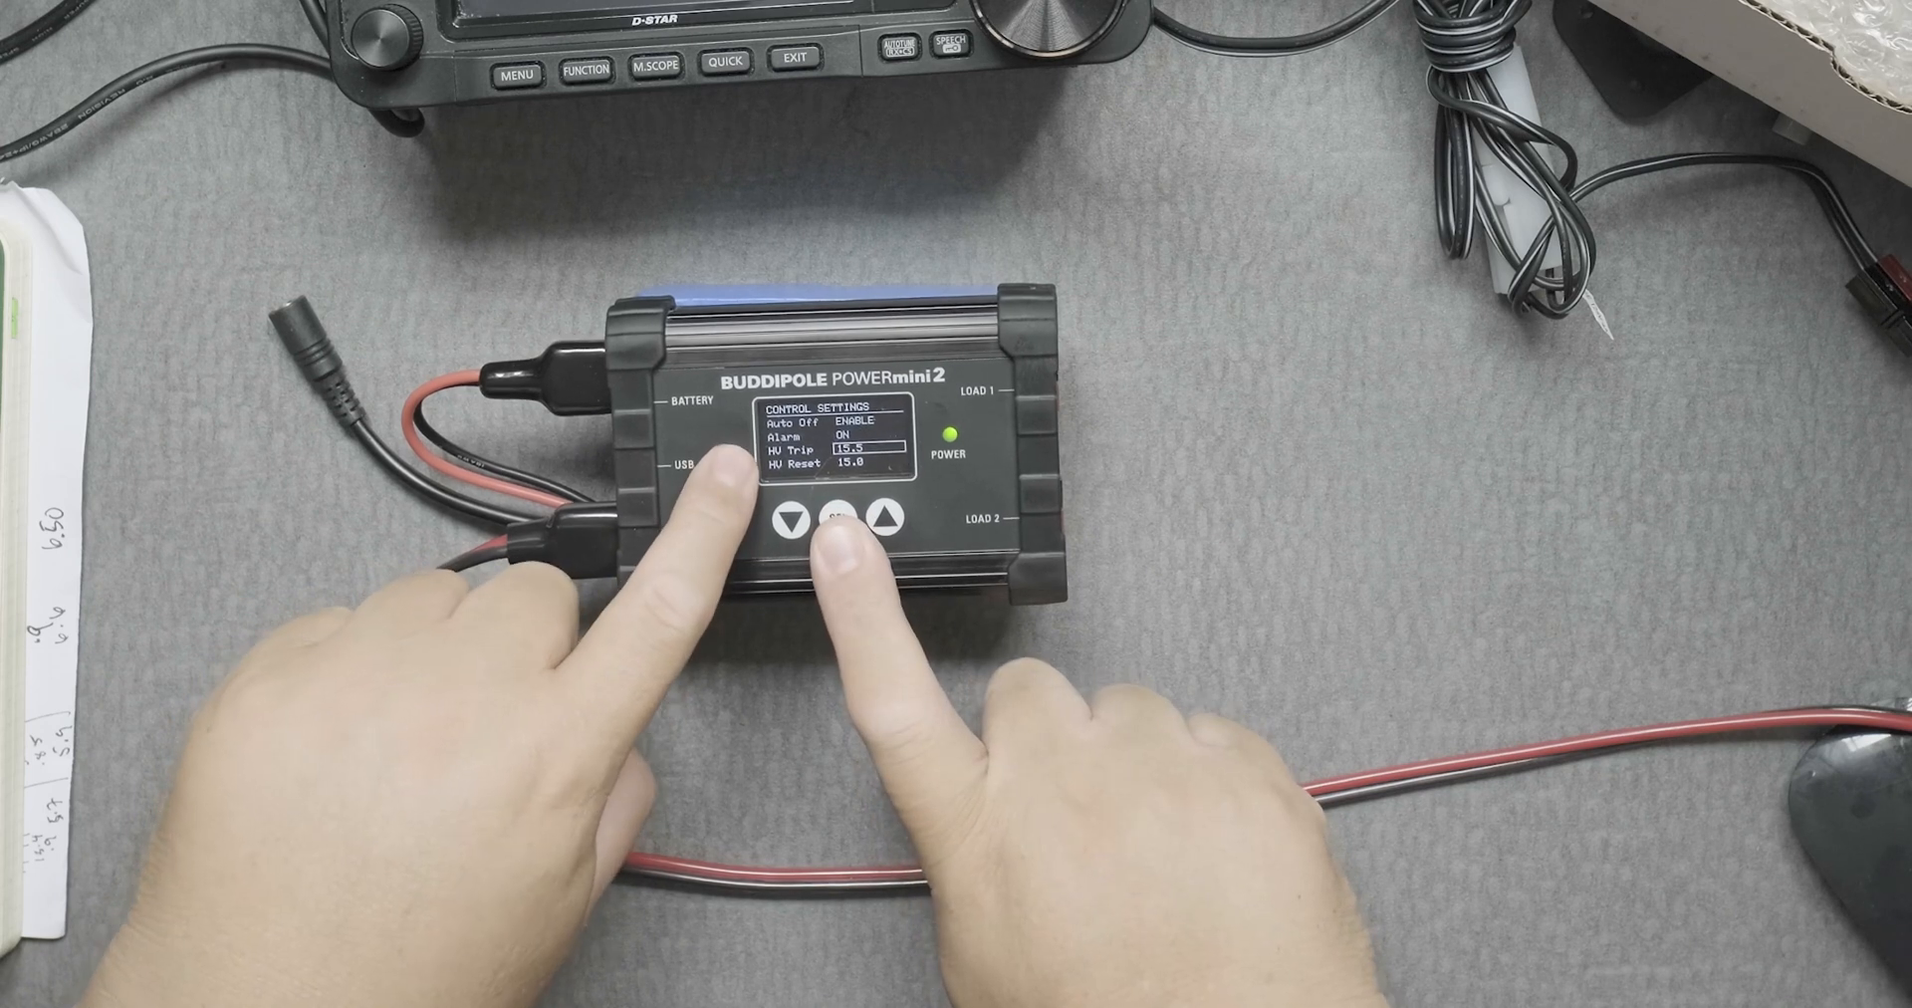
# - Confirm the 15.5 V HV trip and return to the battery/solar status screen
pyautogui.click(789, 521)
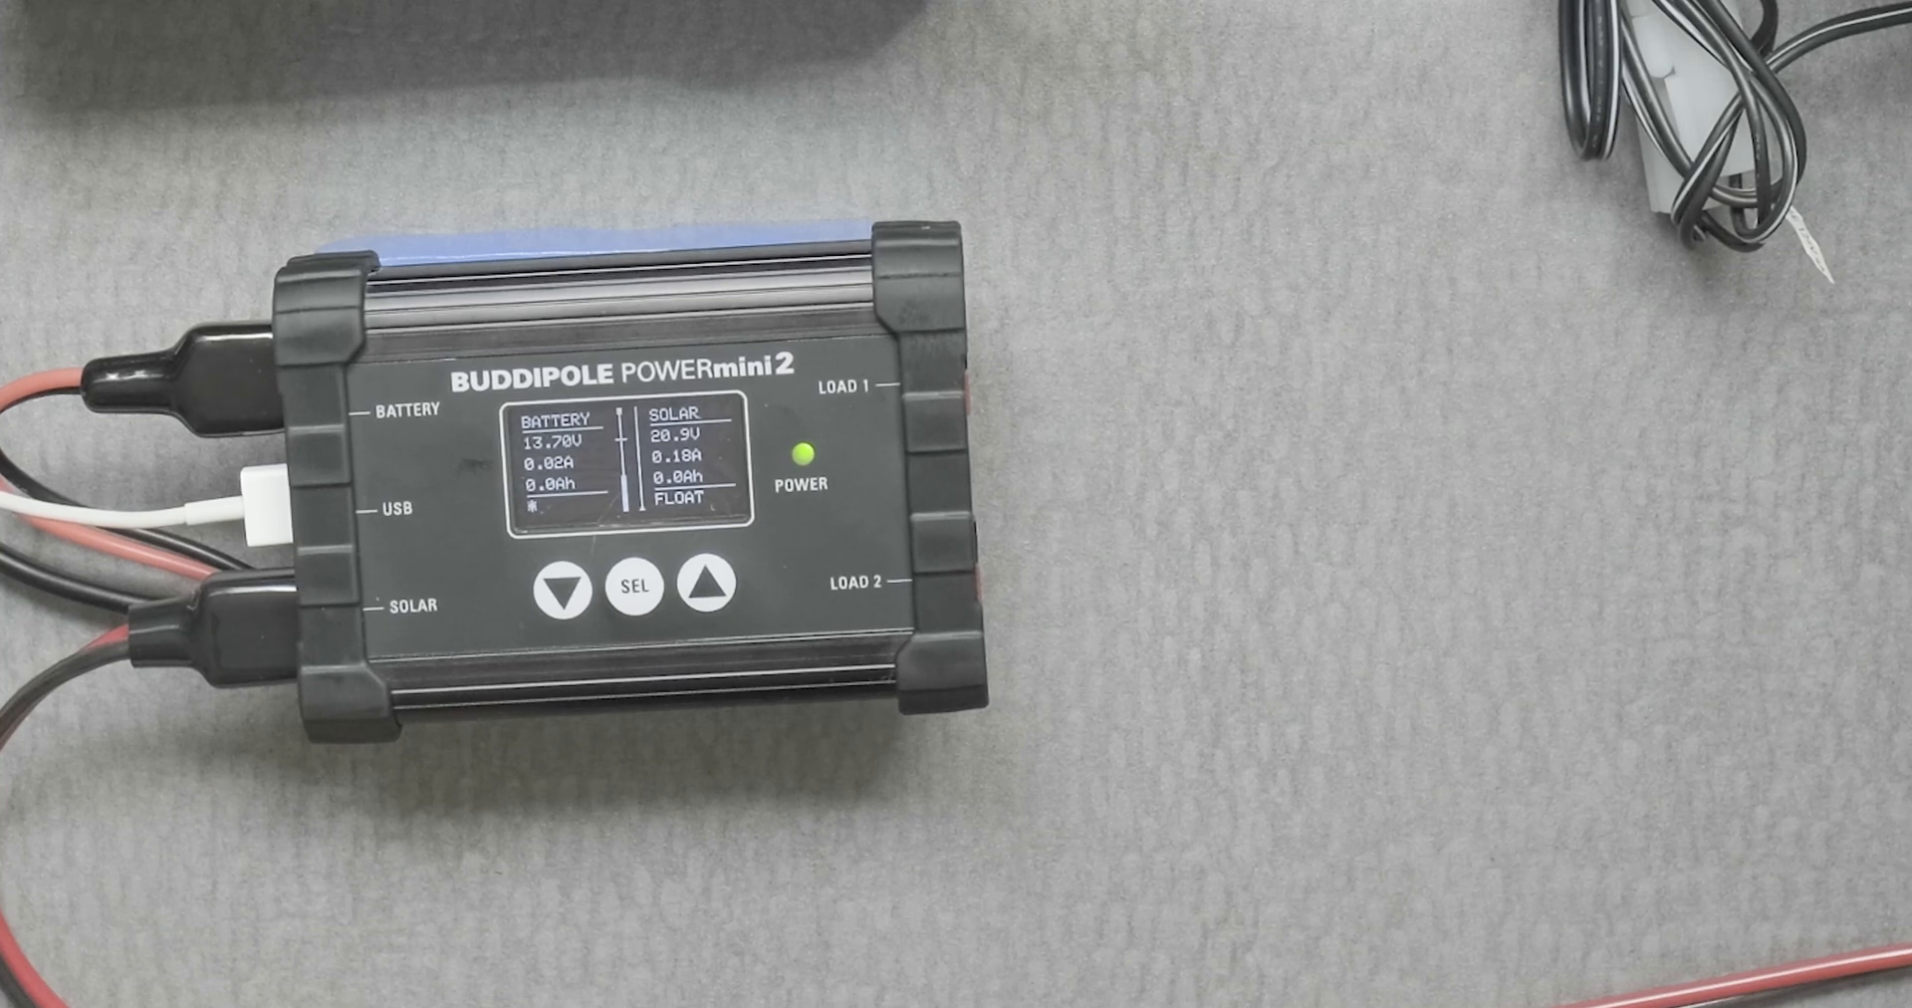
pyautogui.click(560, 588)
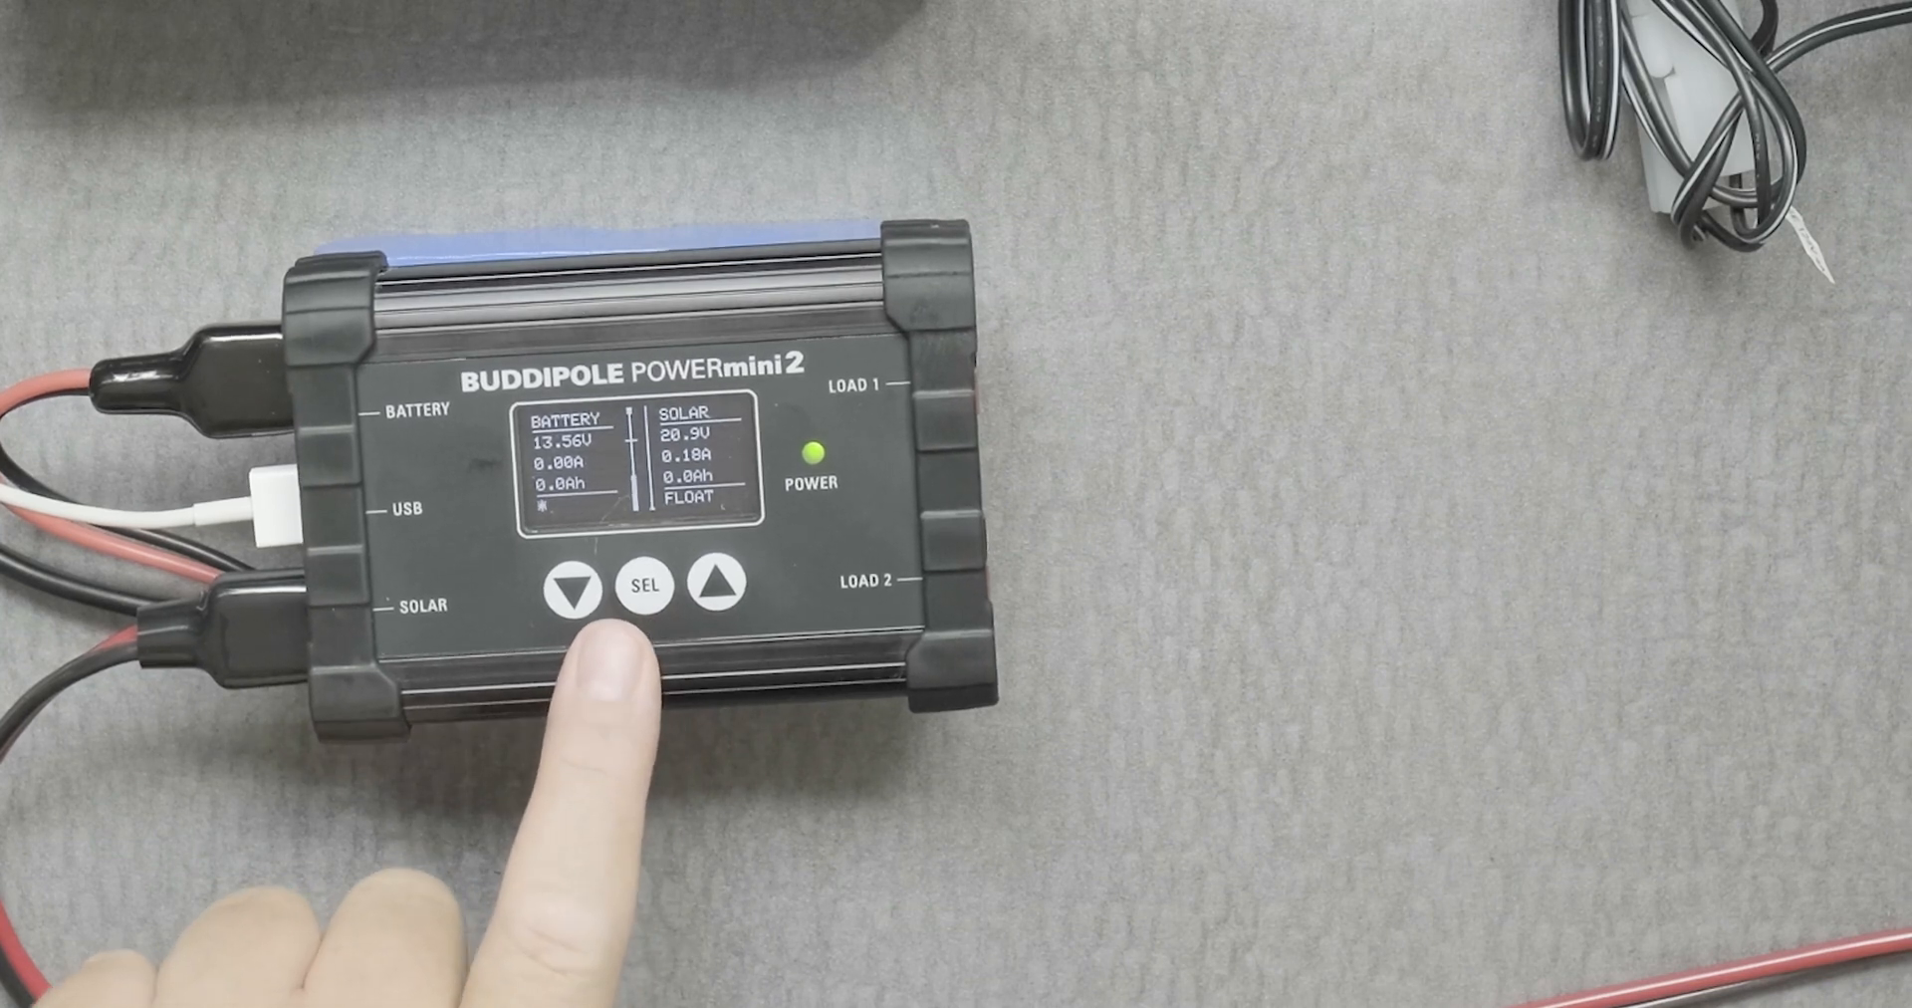
pyautogui.click(574, 585)
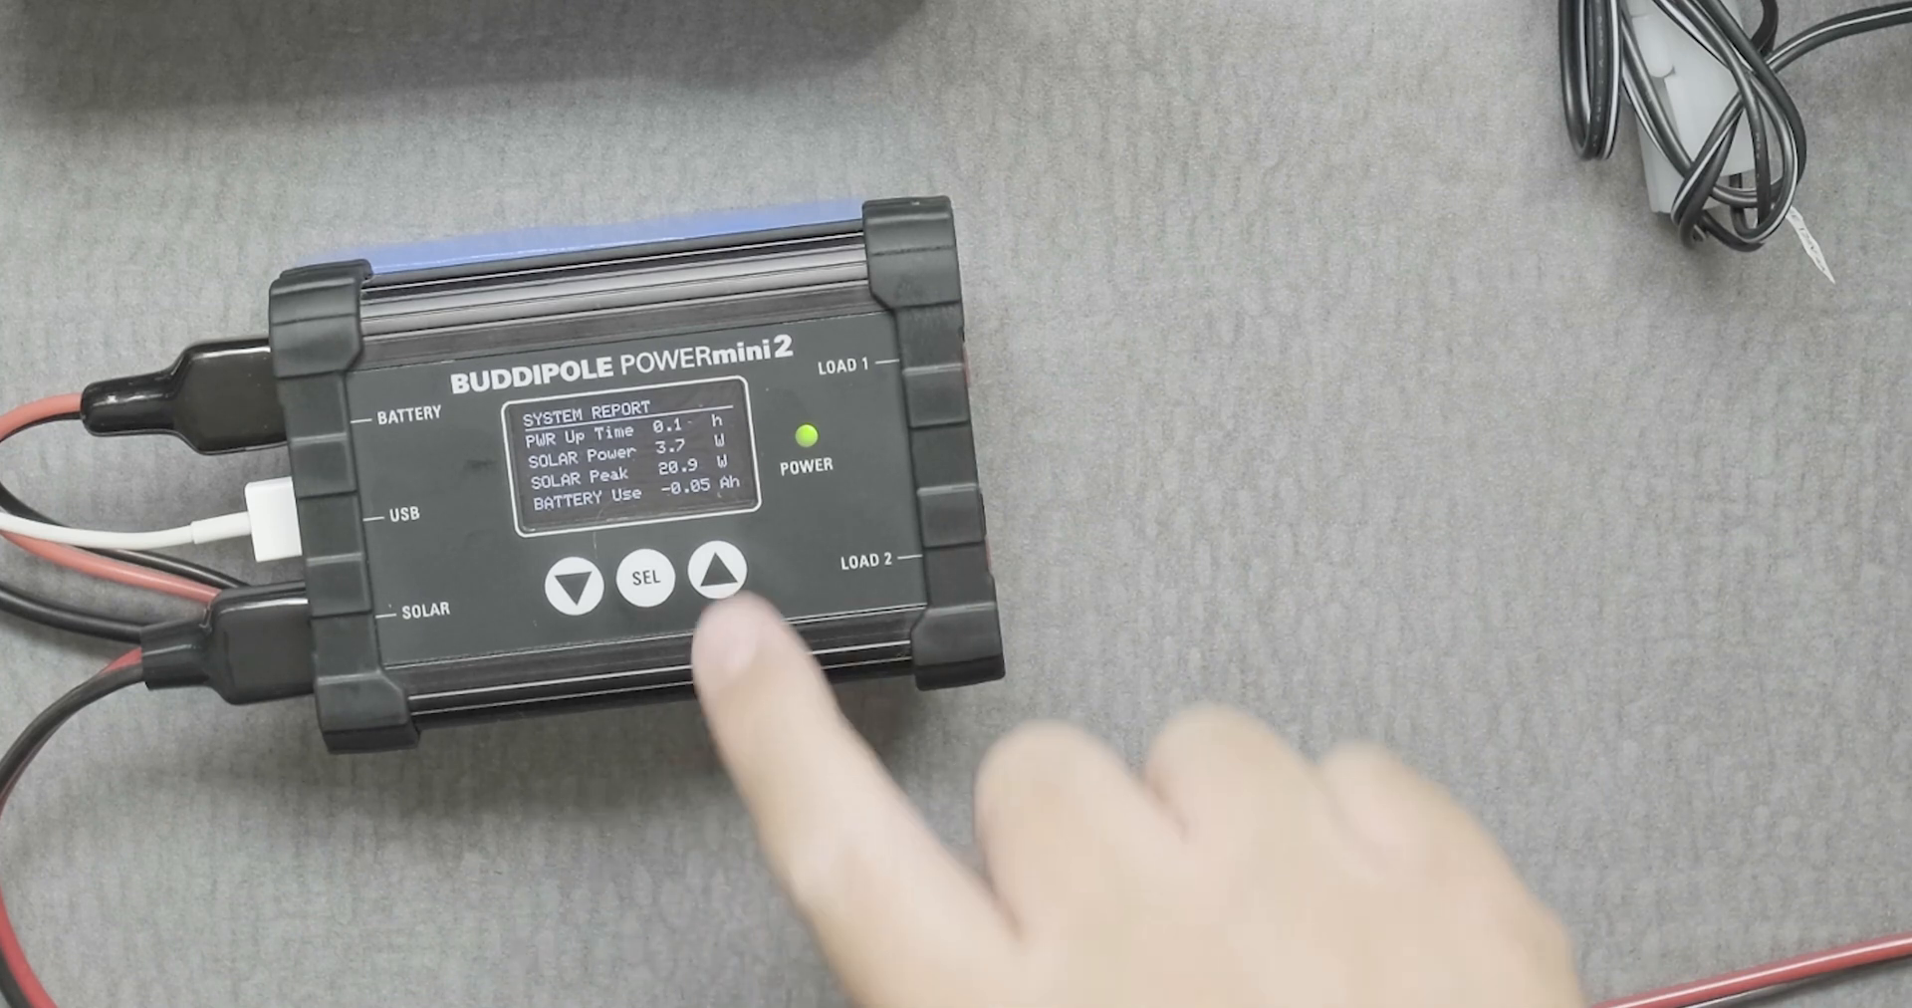
pyautogui.click(715, 575)
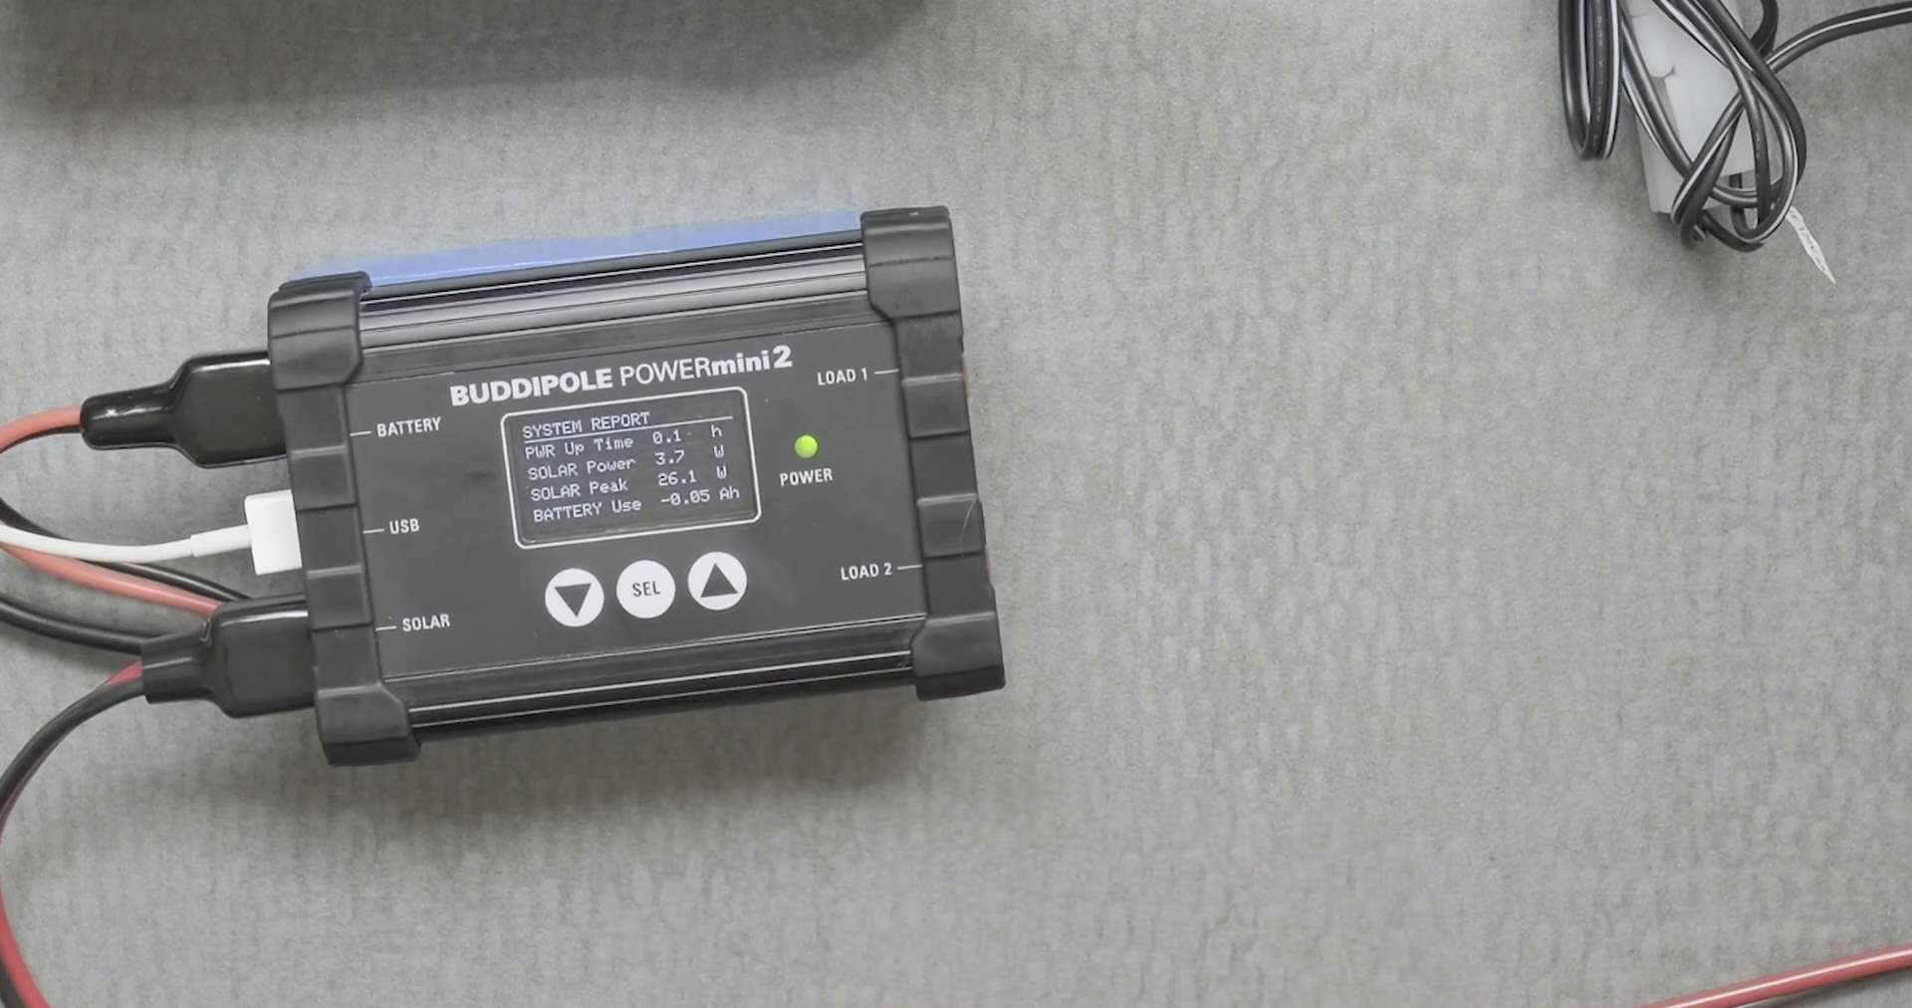
pyautogui.click(644, 591)
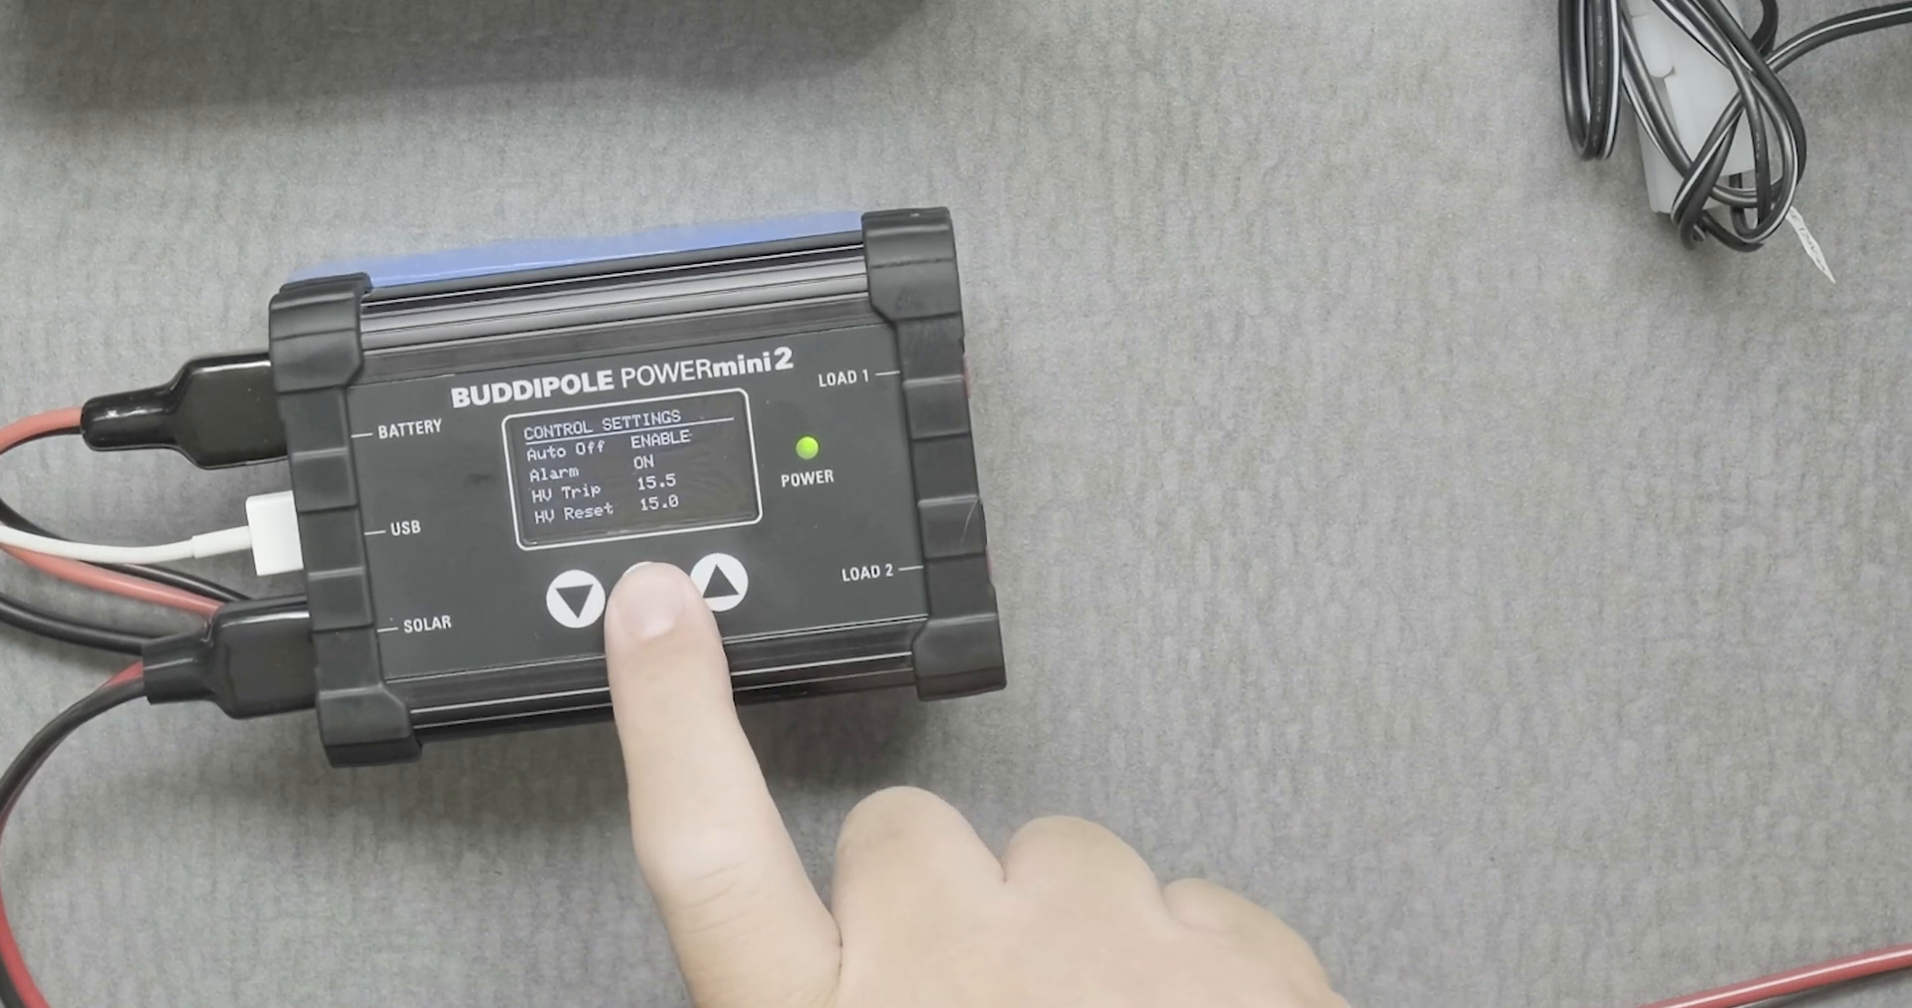
pyautogui.click(644, 590)
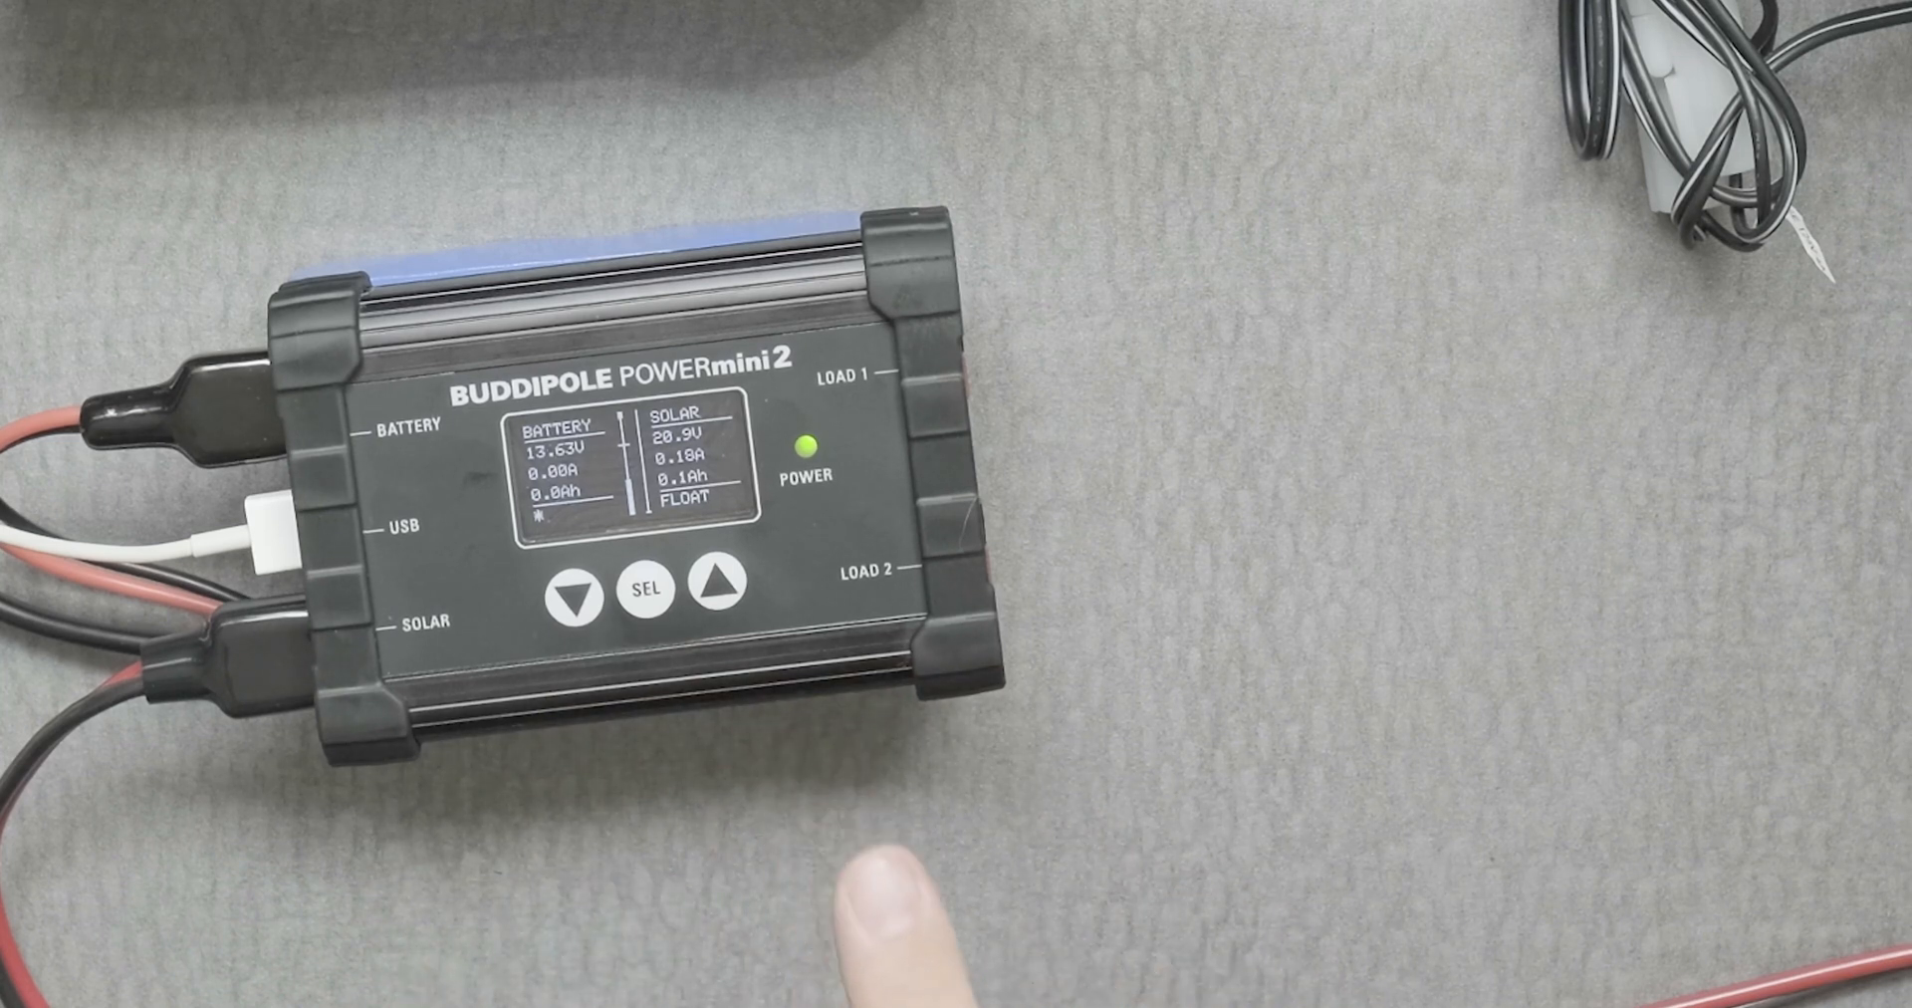